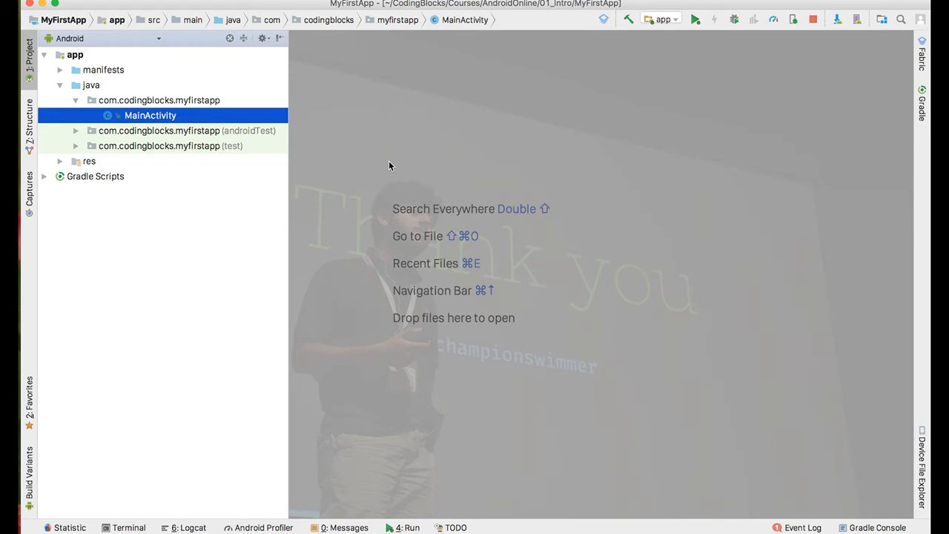
mouse_move(80, 45)
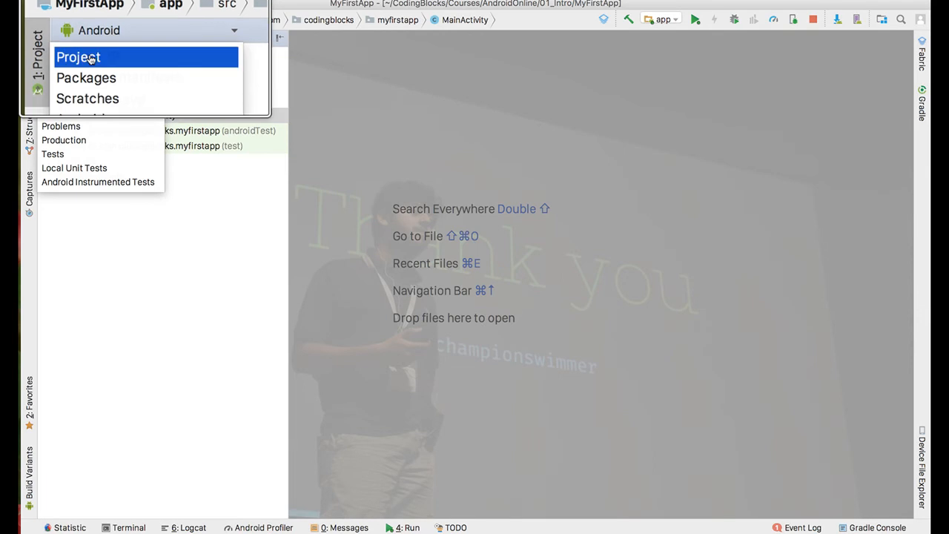
Switch the Project tool window from the Android view to the full Project view
click(77, 56)
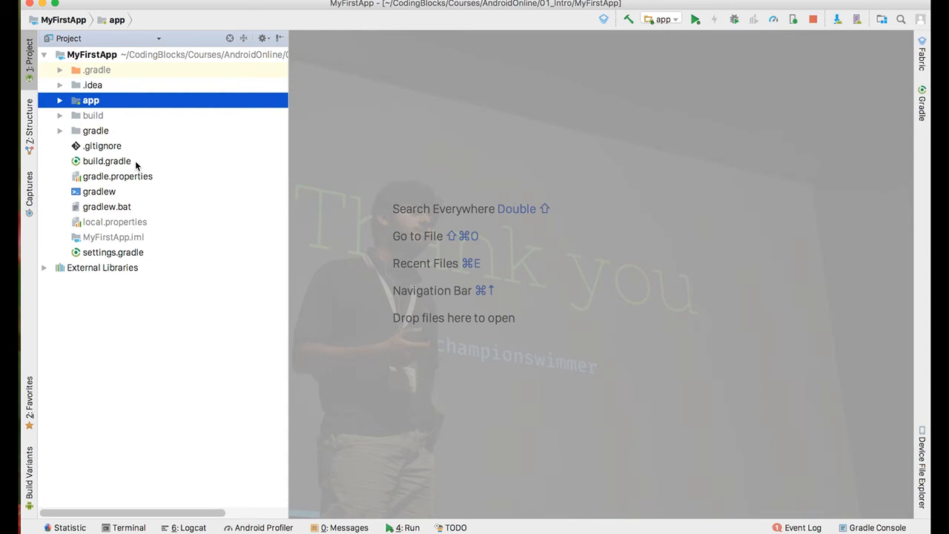
click(107, 161)
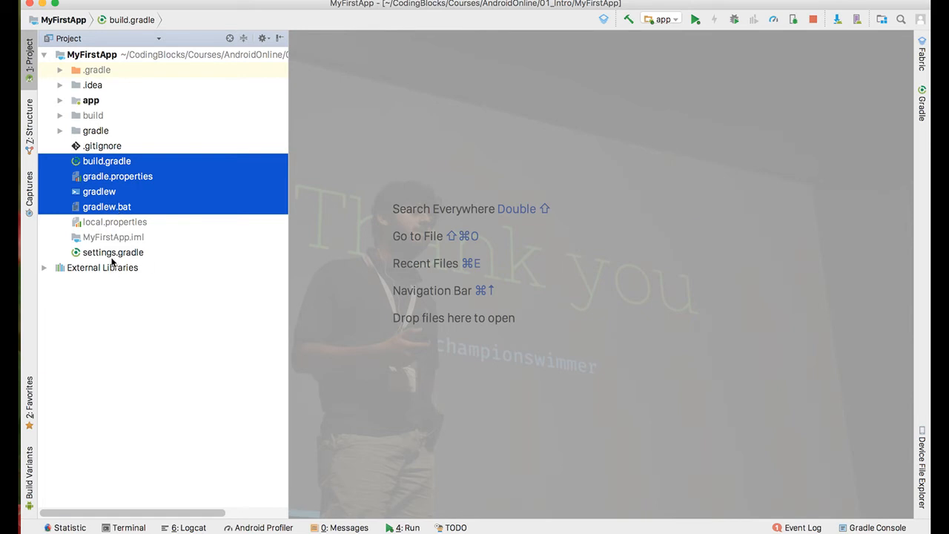
click(113, 252)
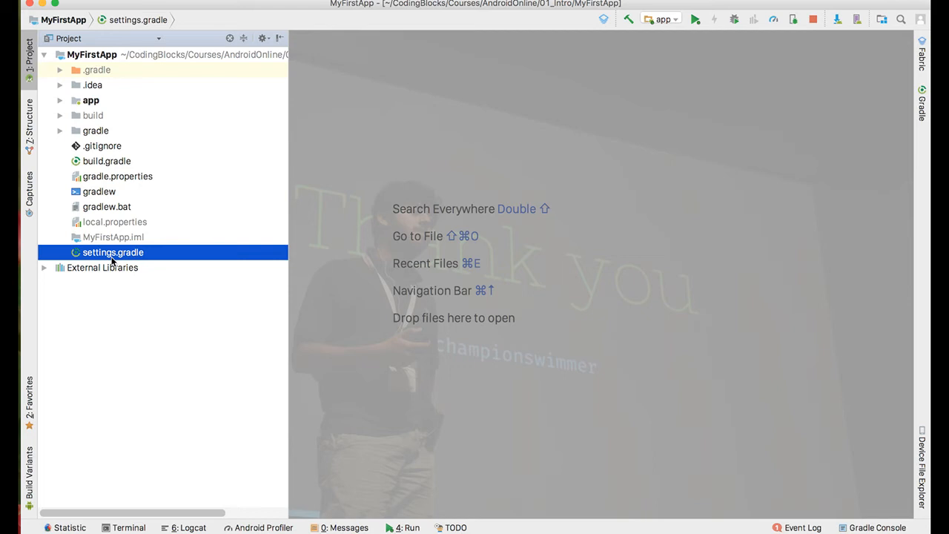
click(107, 161)
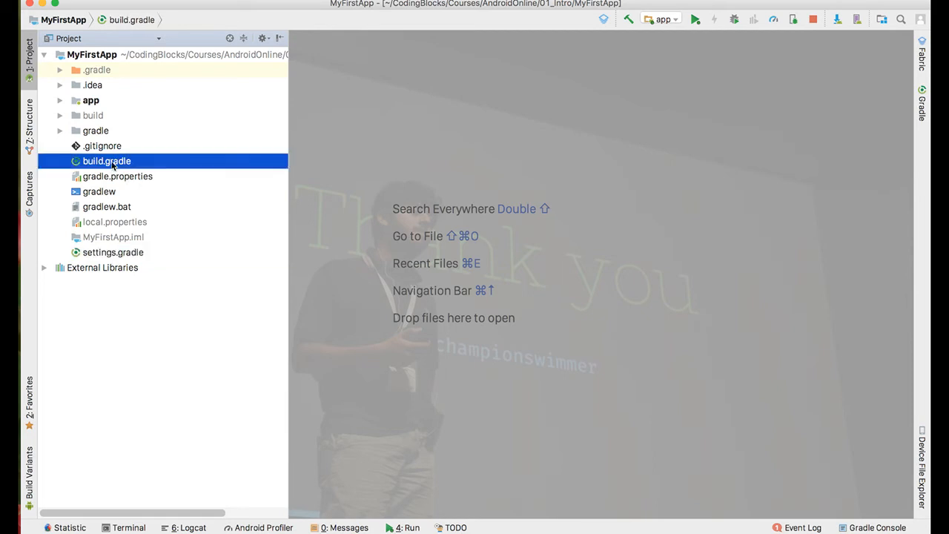
double_click(107, 160)
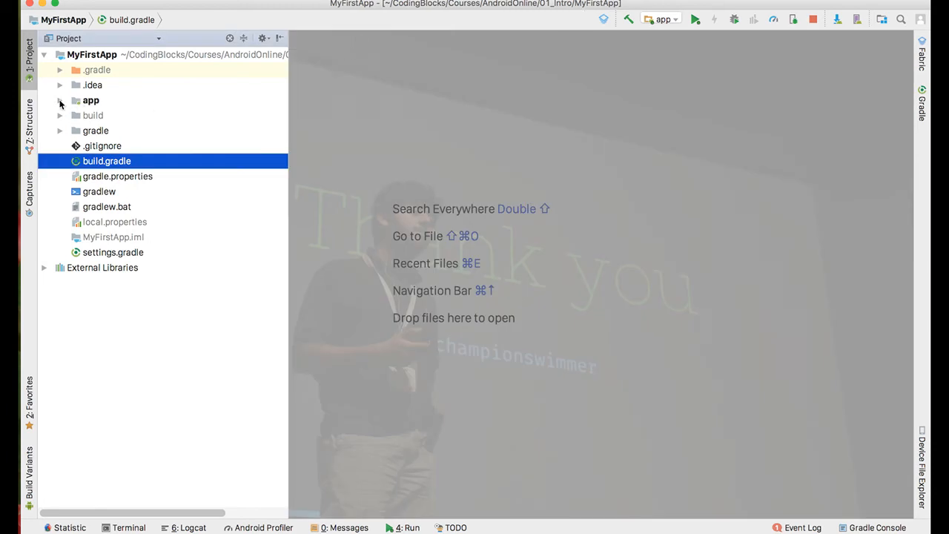
Expand the app module to list its build, libs and src folders
click(91, 101)
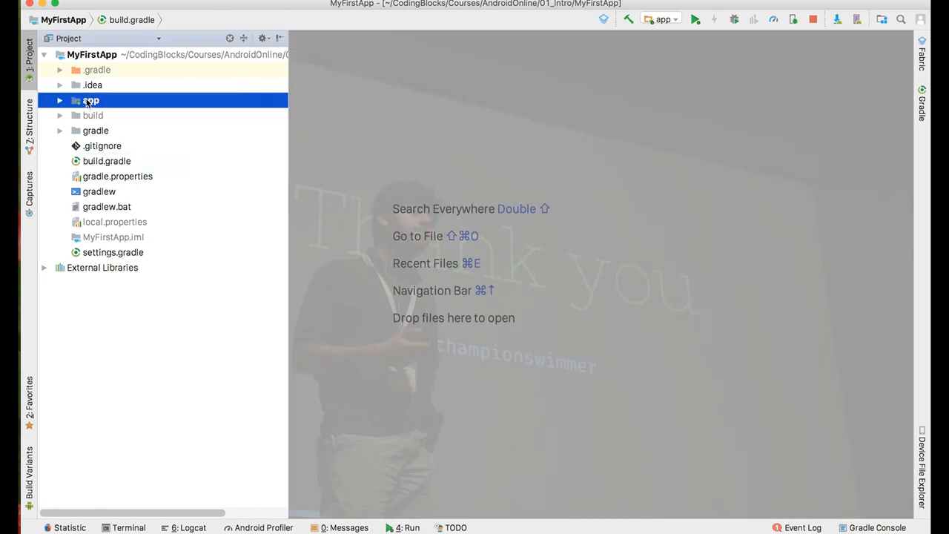
click(90, 101)
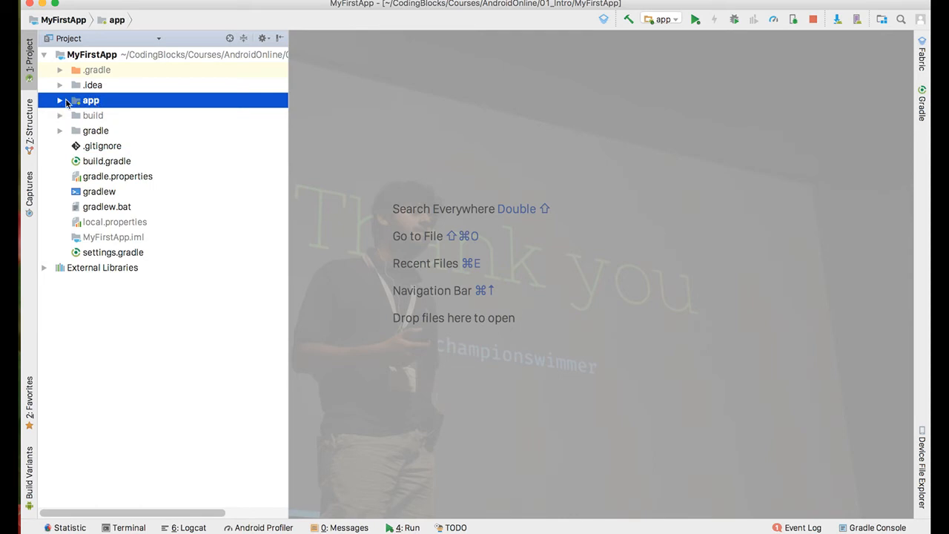
click(60, 100)
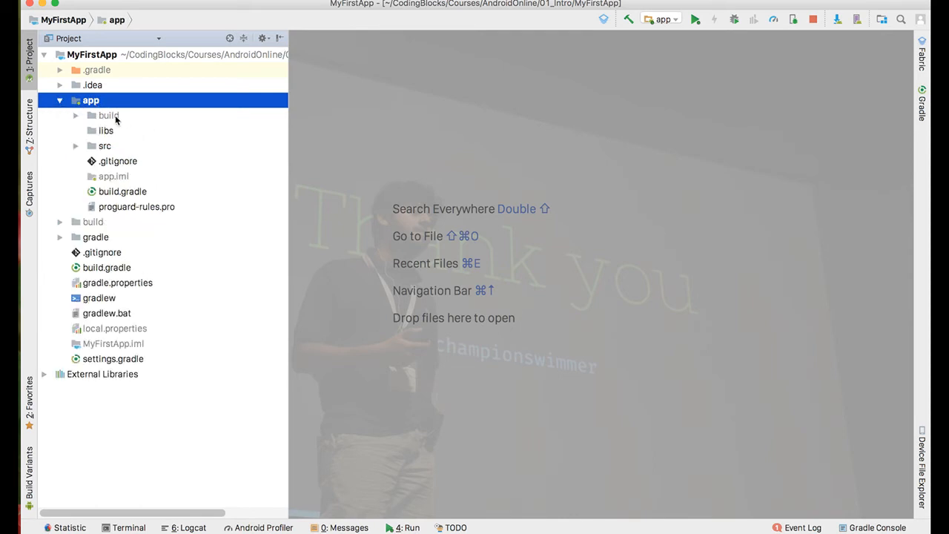
click(110, 116)
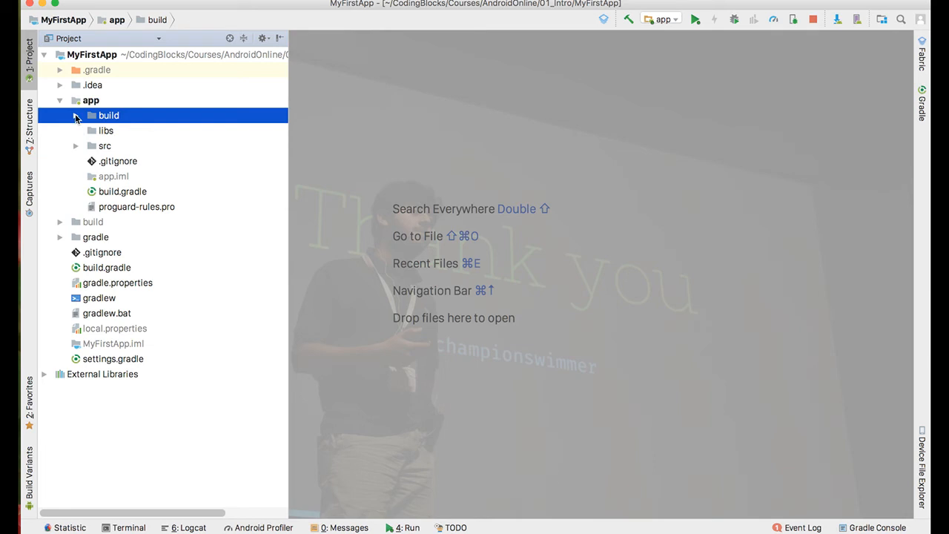
Drill through build > outputs > apk > debug to reach the generated app-debug.apk
click(76, 116)
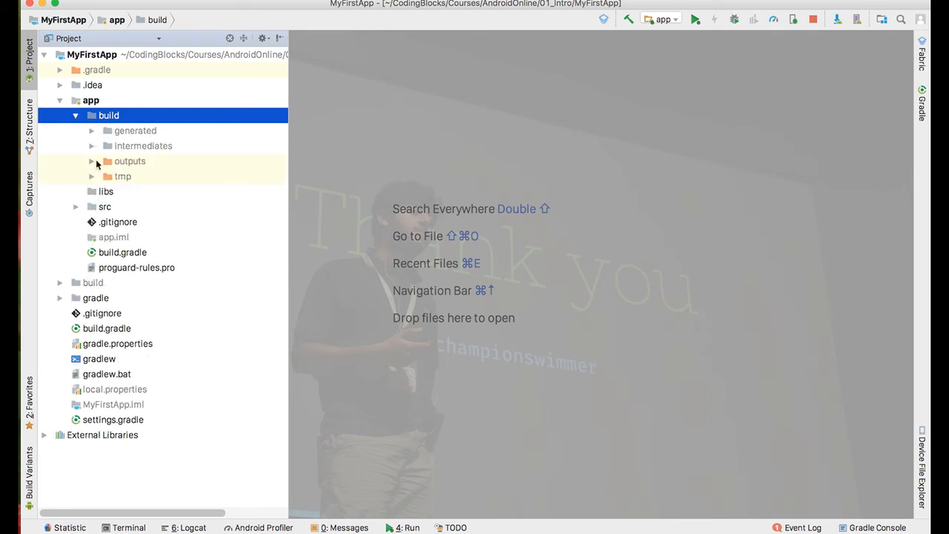
click(92, 160)
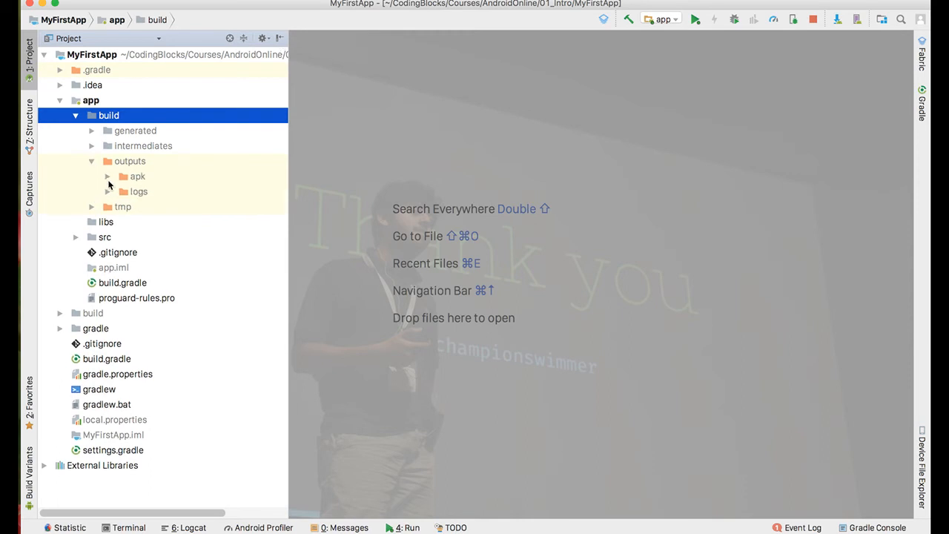
click(107, 175)
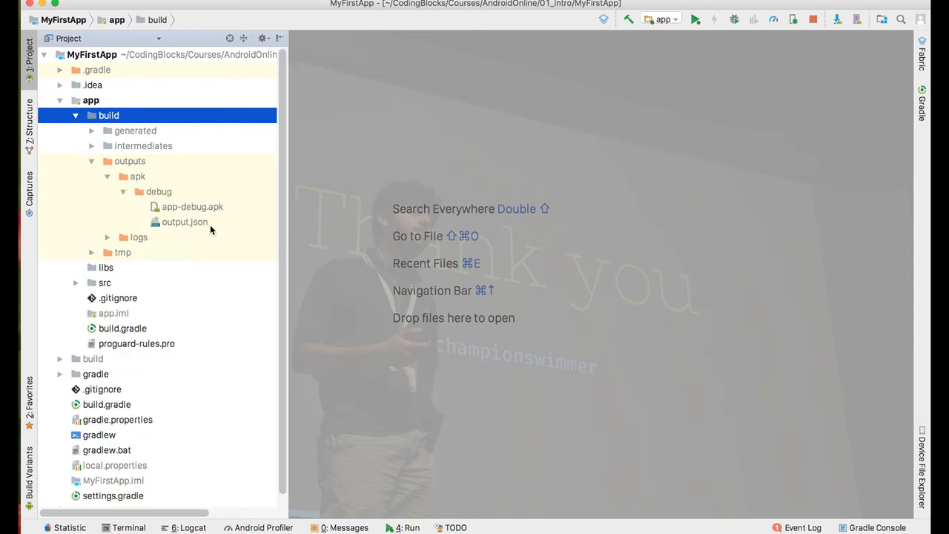
click(191, 206)
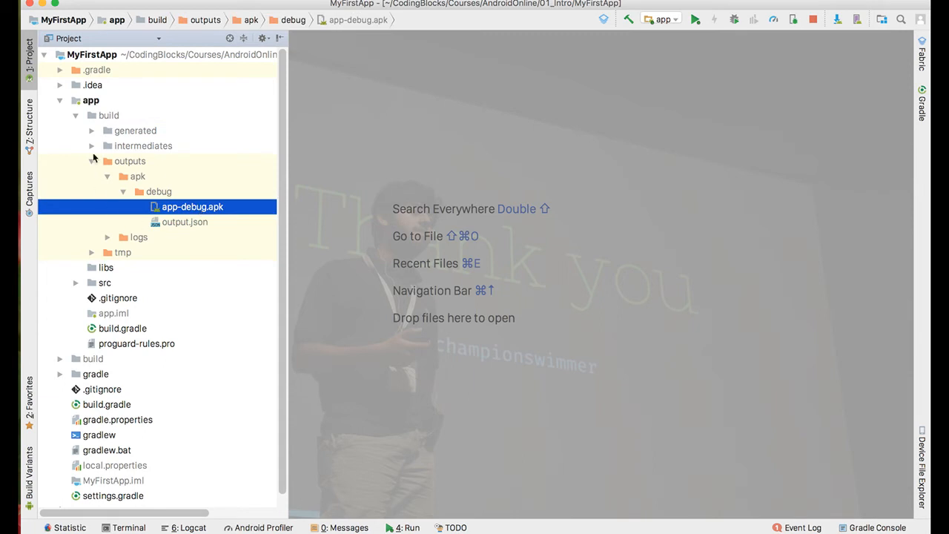
mouse_move(92, 162)
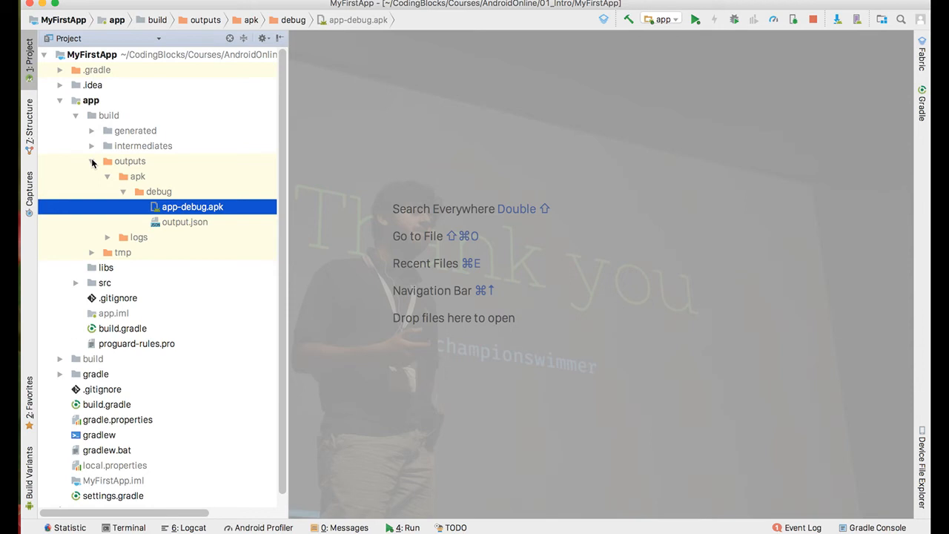
mouse_move(122, 175)
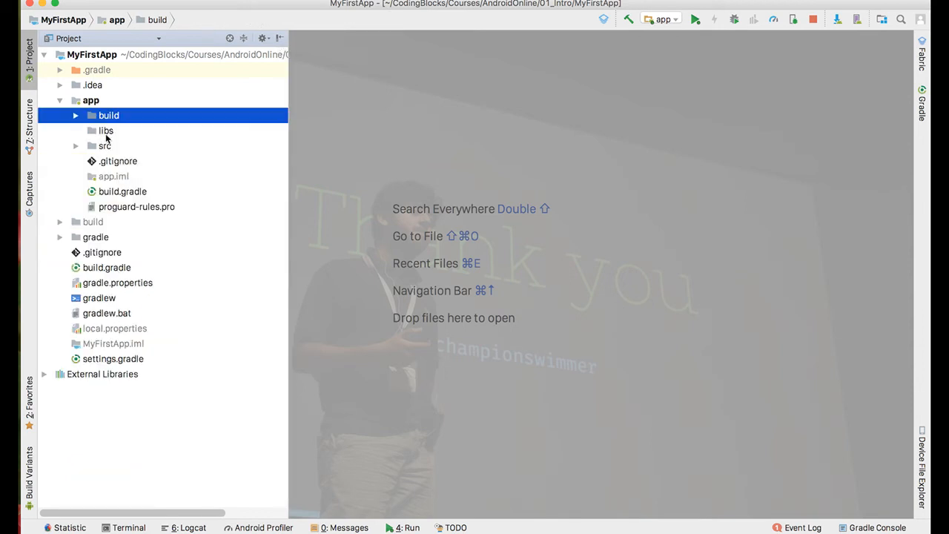
Point out libs and load the app module's build.gradle in the editor
click(107, 130)
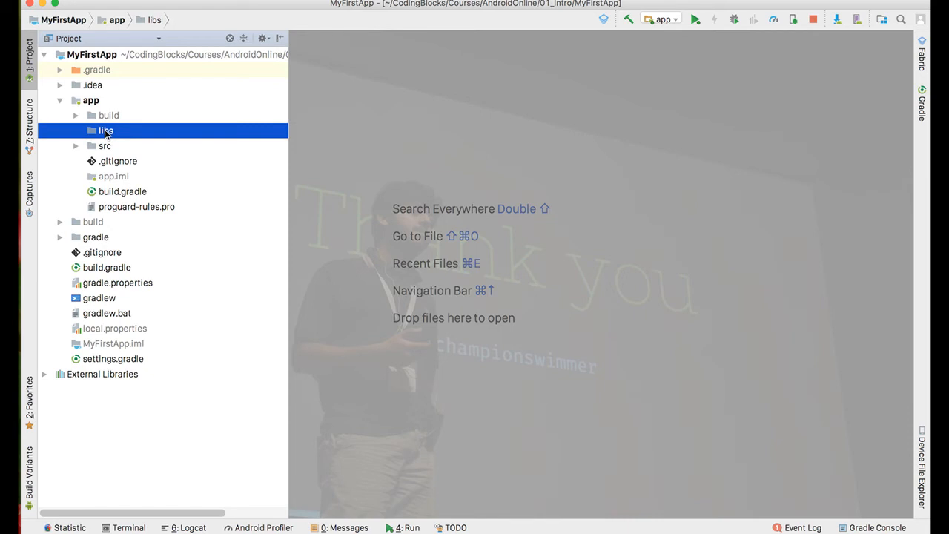
mouse_move(77, 169)
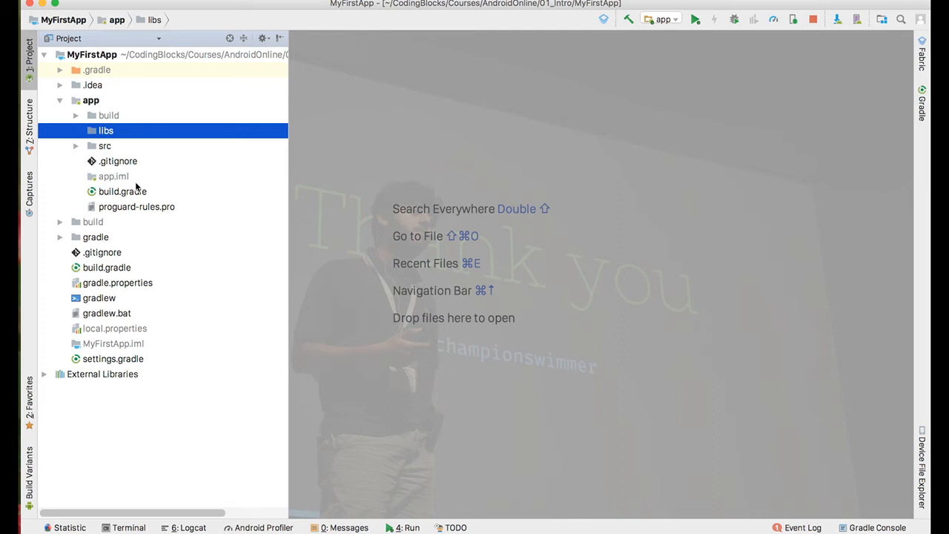
double_click(122, 191)
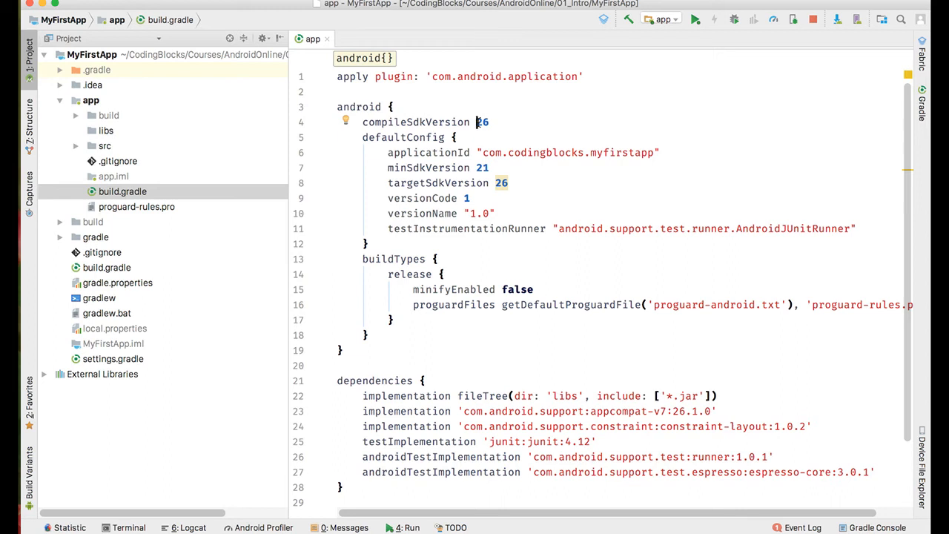
mouse_move(495, 155)
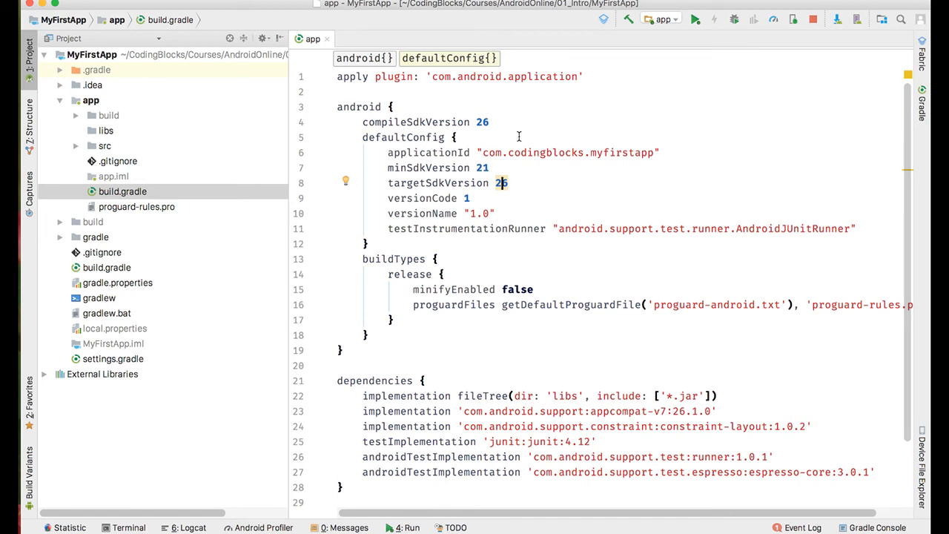
mouse_move(542, 166)
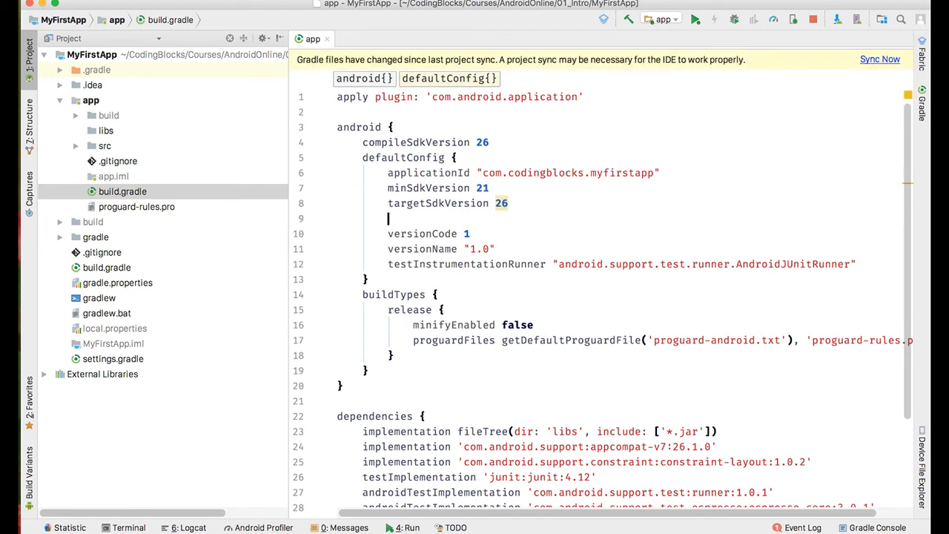
Try a maxSdkVersion 27 line in defaultConfig, then mark it for removal
text(max)
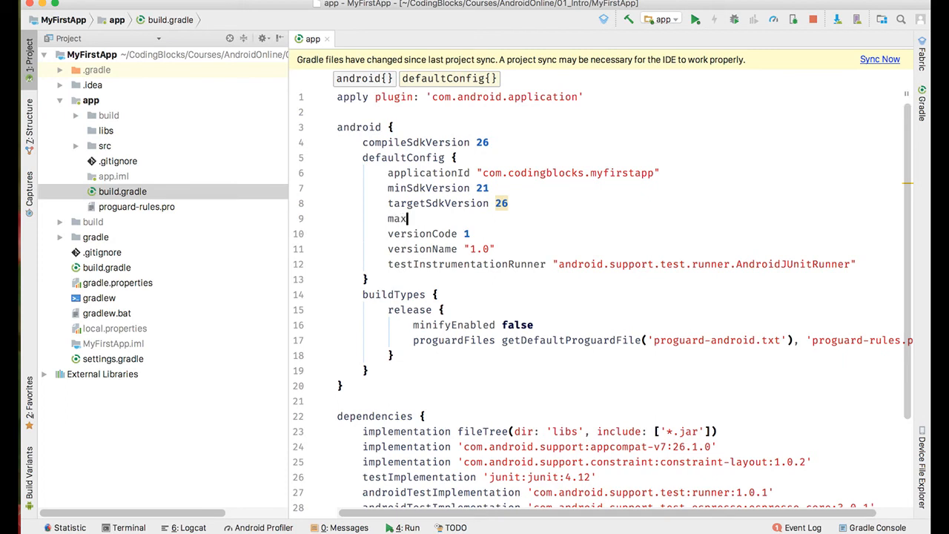
text(Sdk)
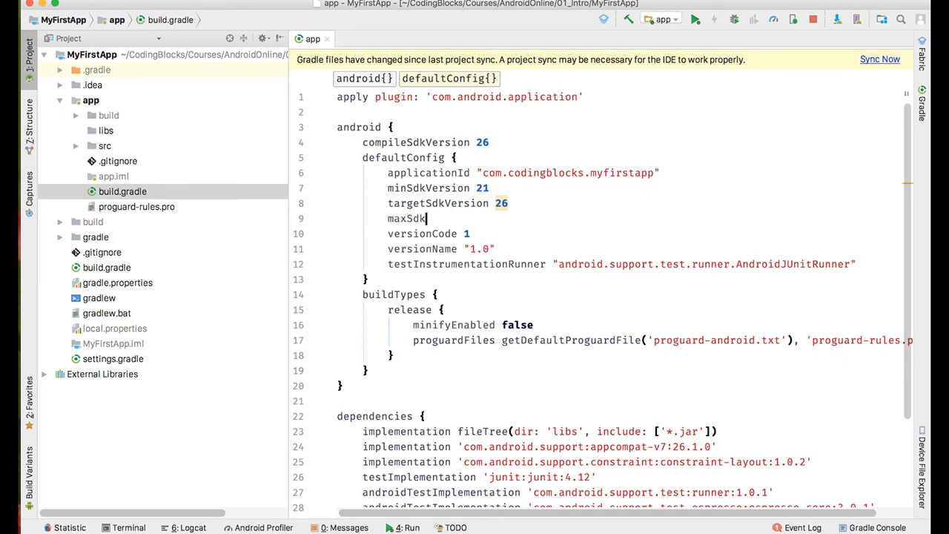
text(Veris)
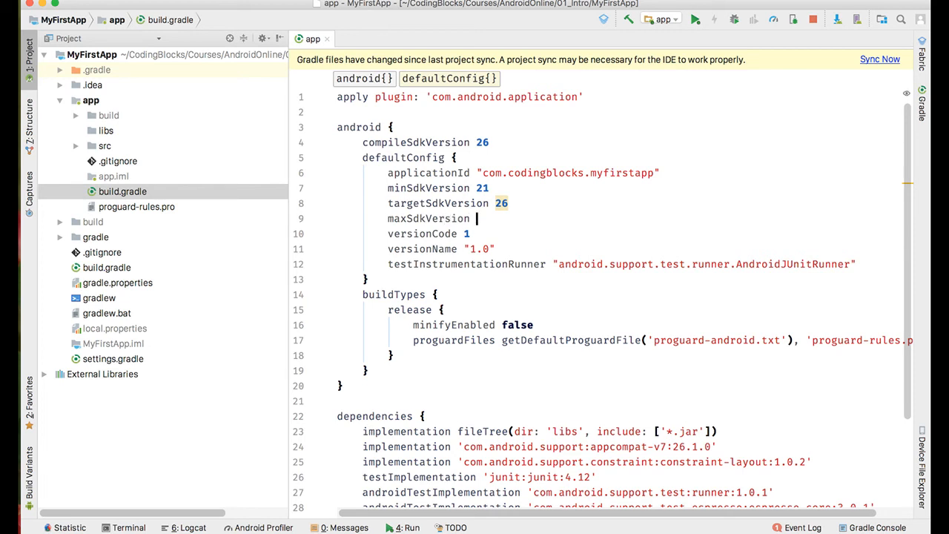
text(27)
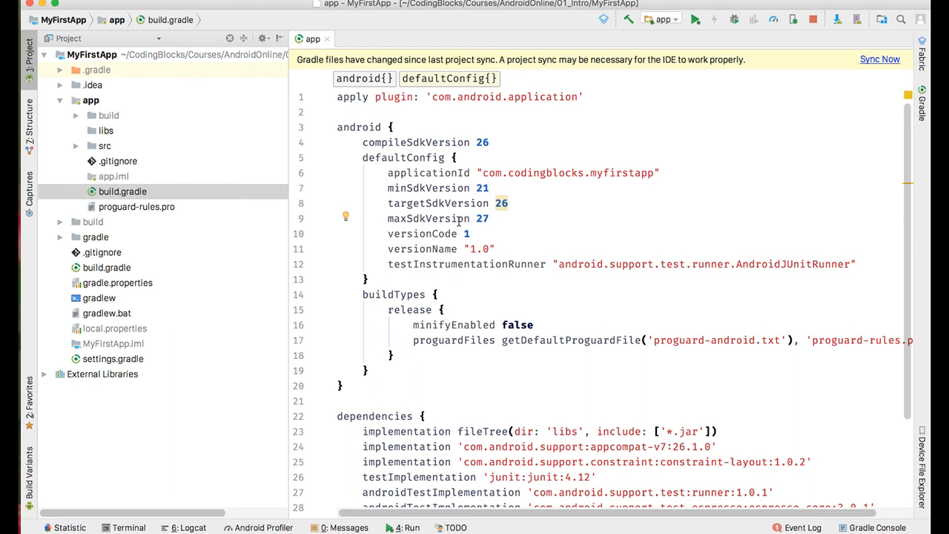
click(437, 218)
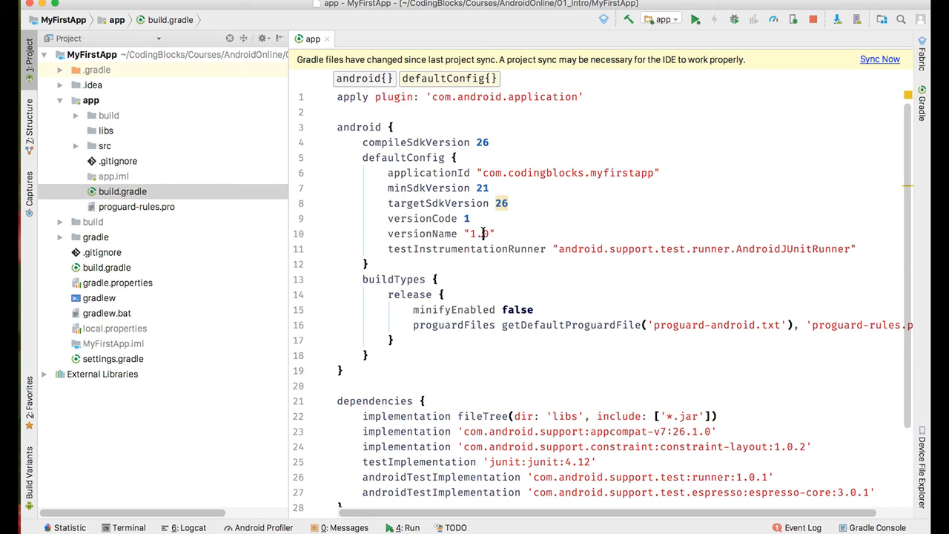
Append -alpha to versionName "1.0" as a trial edit
click(879, 59)
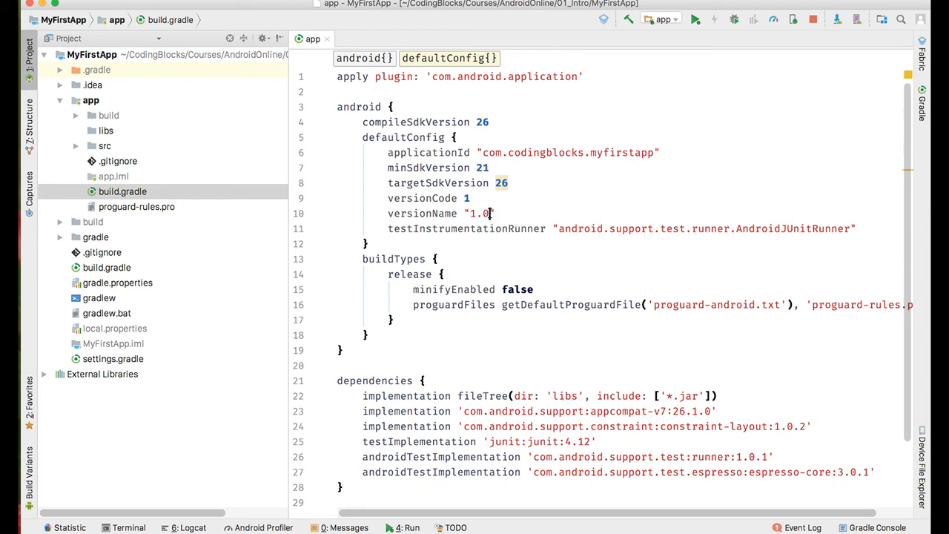
text(-a)
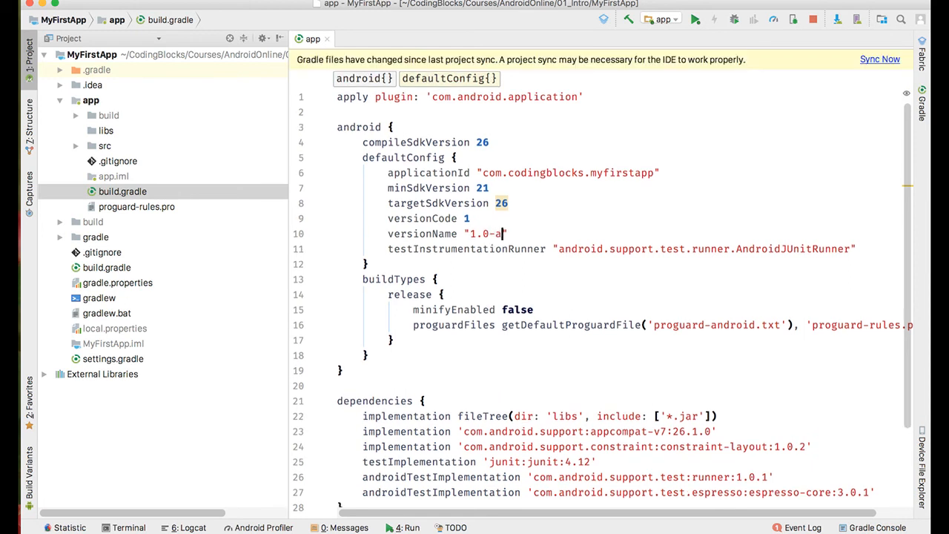
text(lpha)
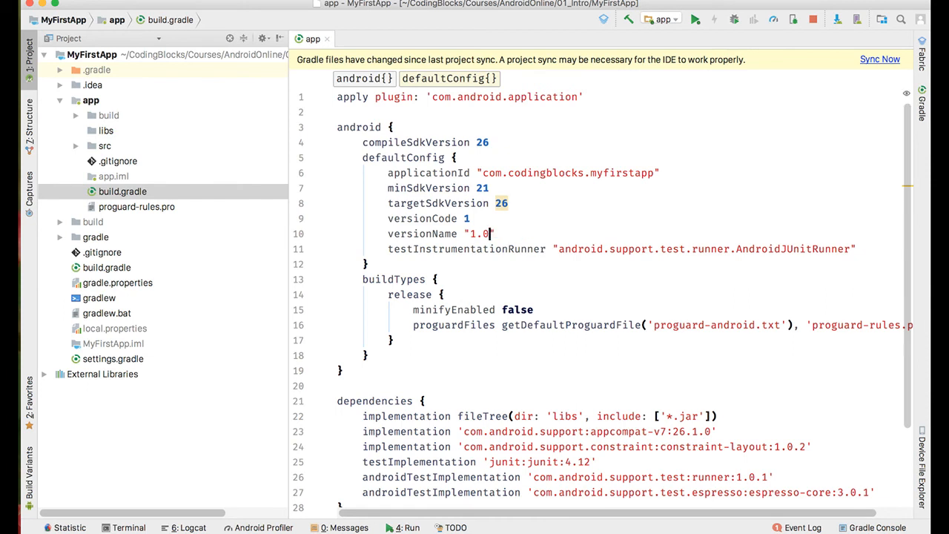
Glance at the dependencies block and close the build.gradle editor tab
scroll(down, 3)
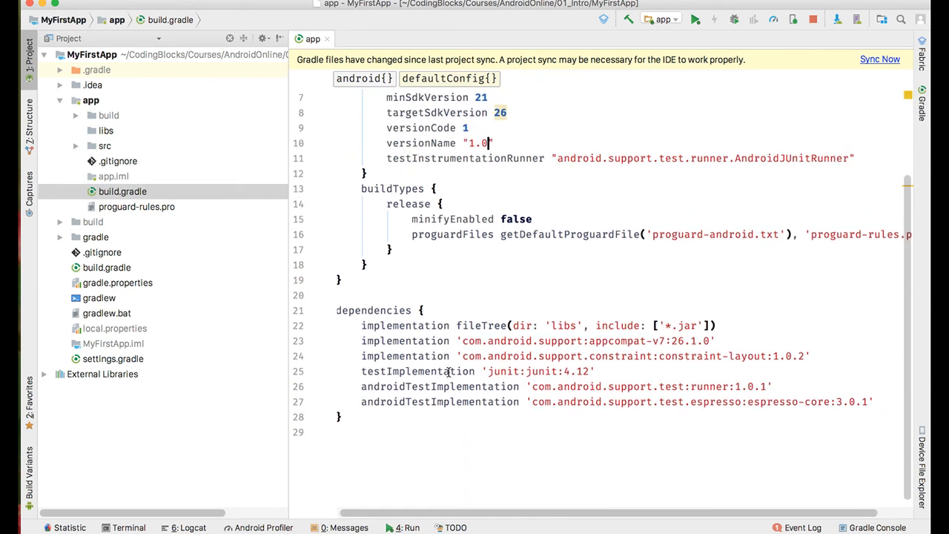
click(421, 310)
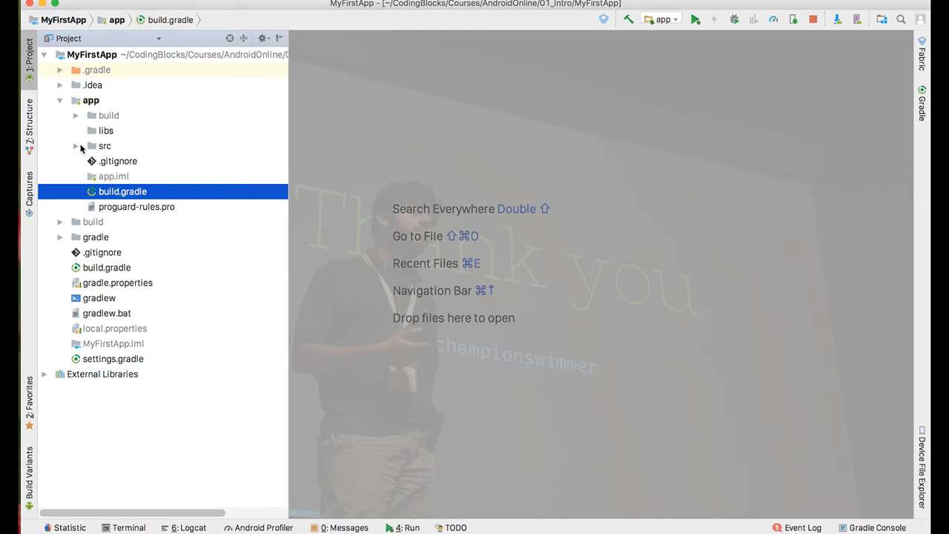
Expand src and main to reveal java, res and AndroidManifest.xml
click(74, 147)
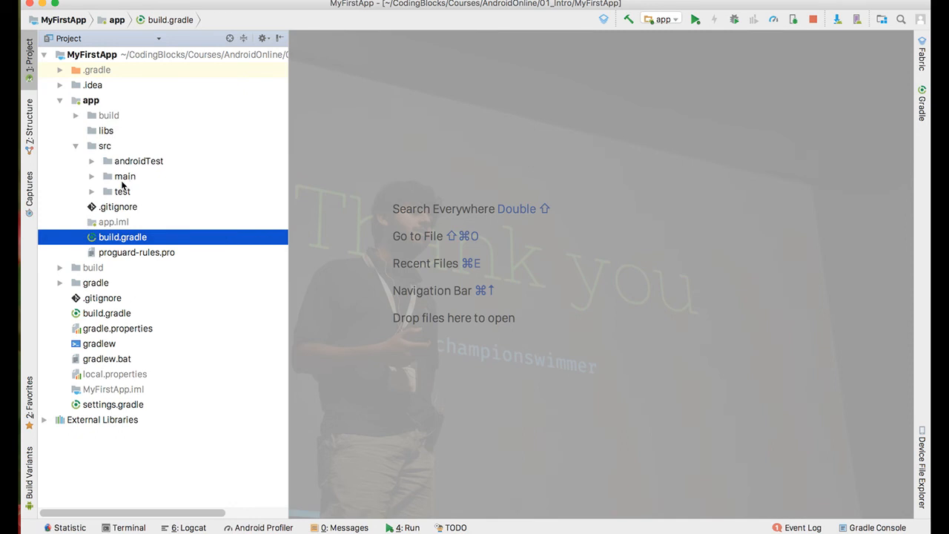
click(125, 175)
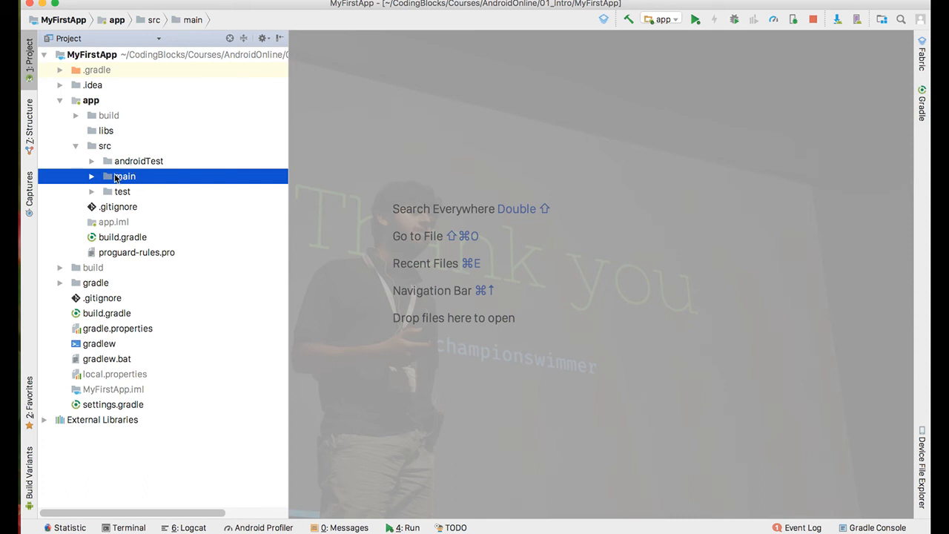
mouse_move(98, 181)
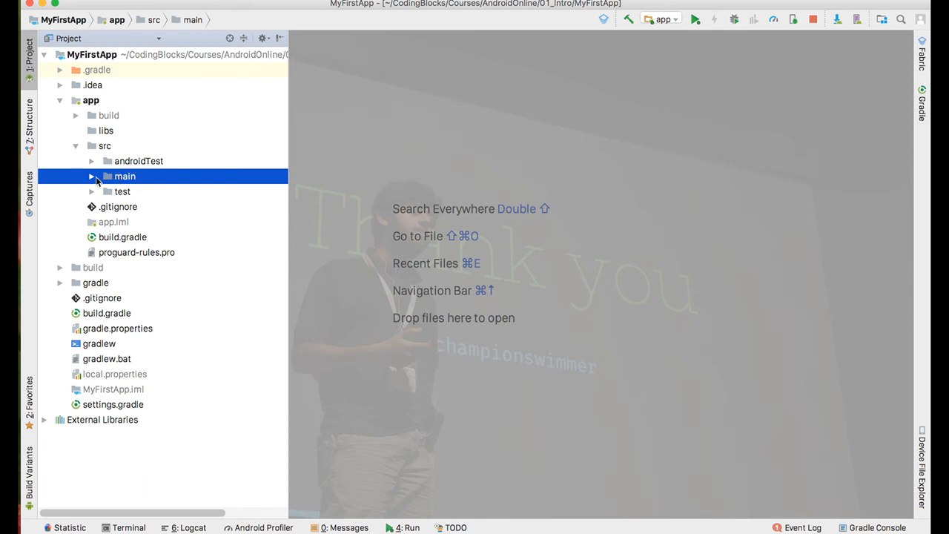
click(92, 175)
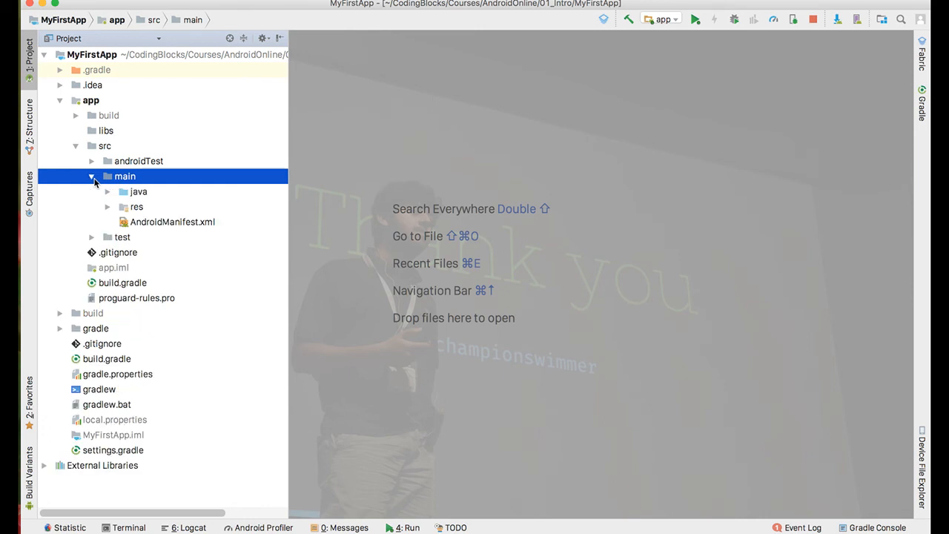
Peek at MainActivity inside the java package, then fold java away again
click(140, 192)
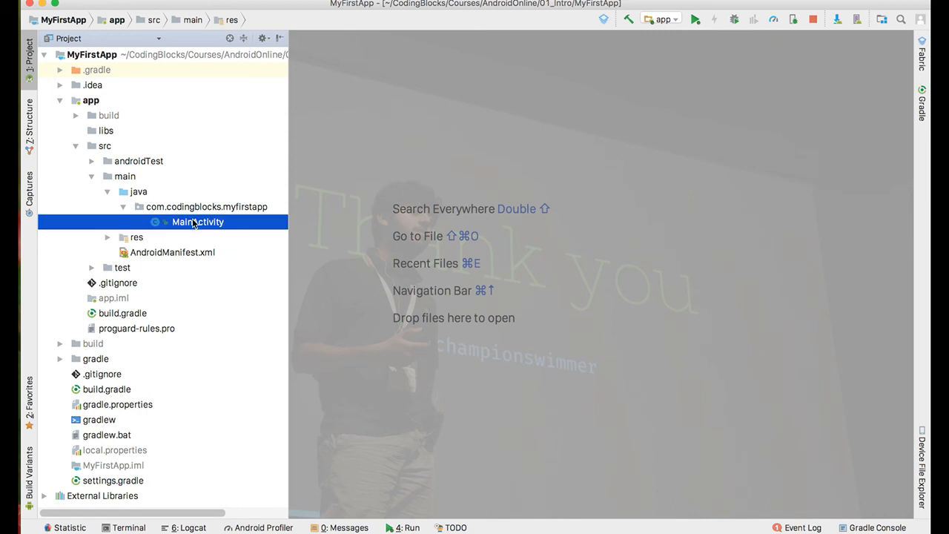
click(198, 222)
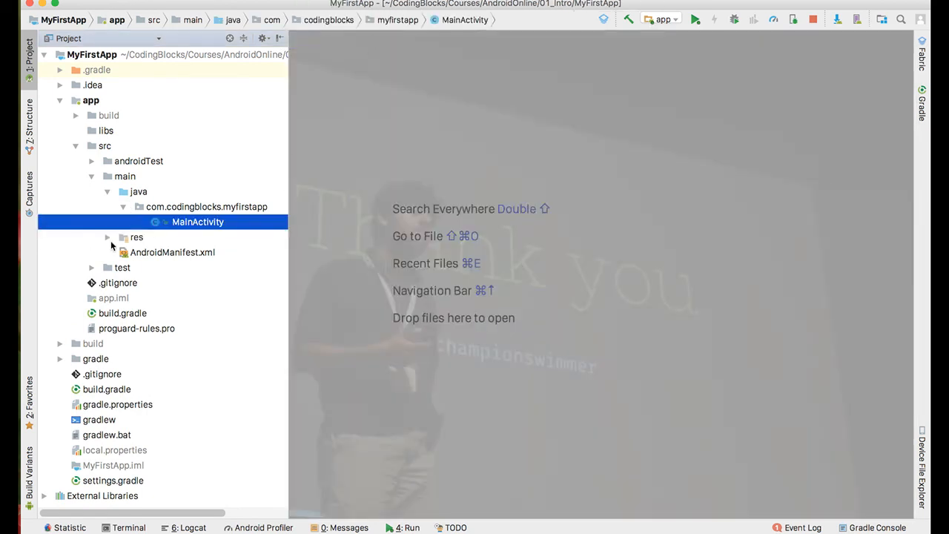
click(140, 191)
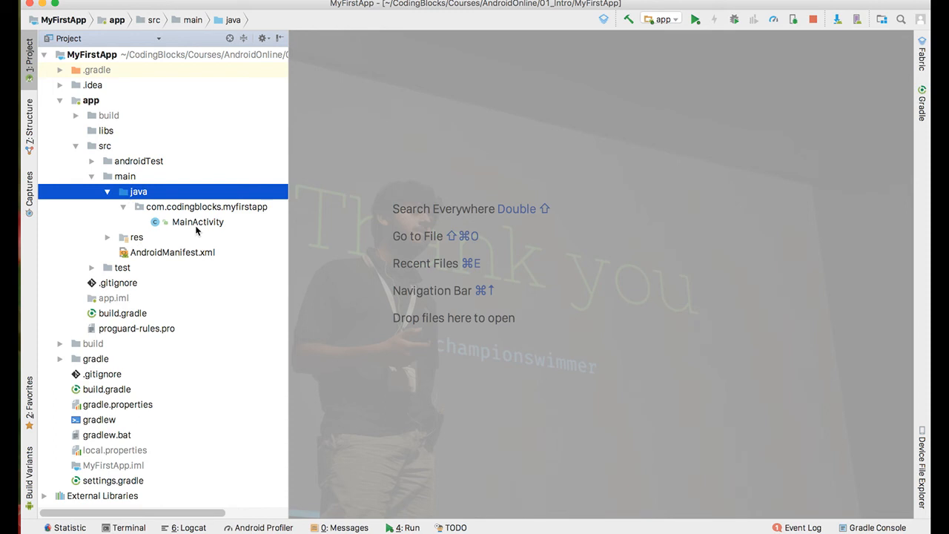
click(107, 191)
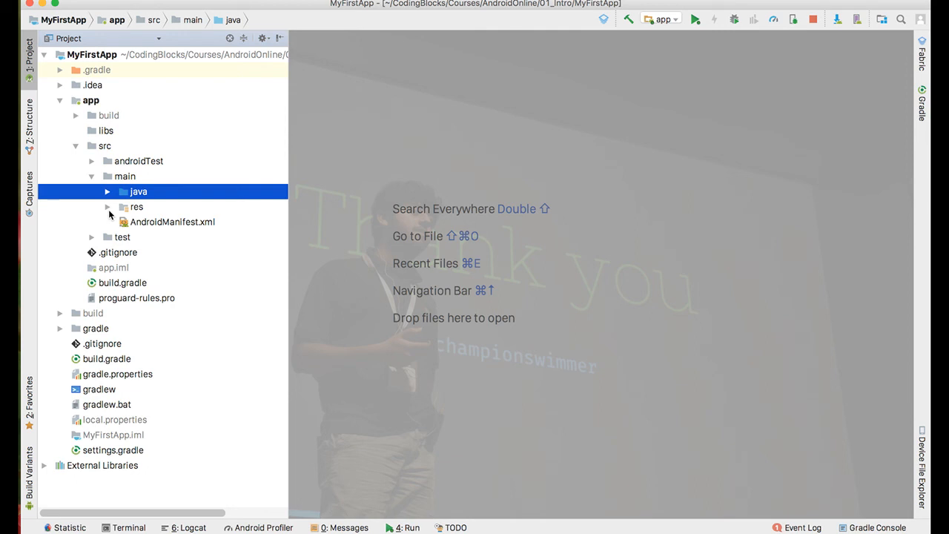
Expand res and its drawable folders, viewing ic_launcher_background.xml and ic_launcher_foreground.xml
click(106, 208)
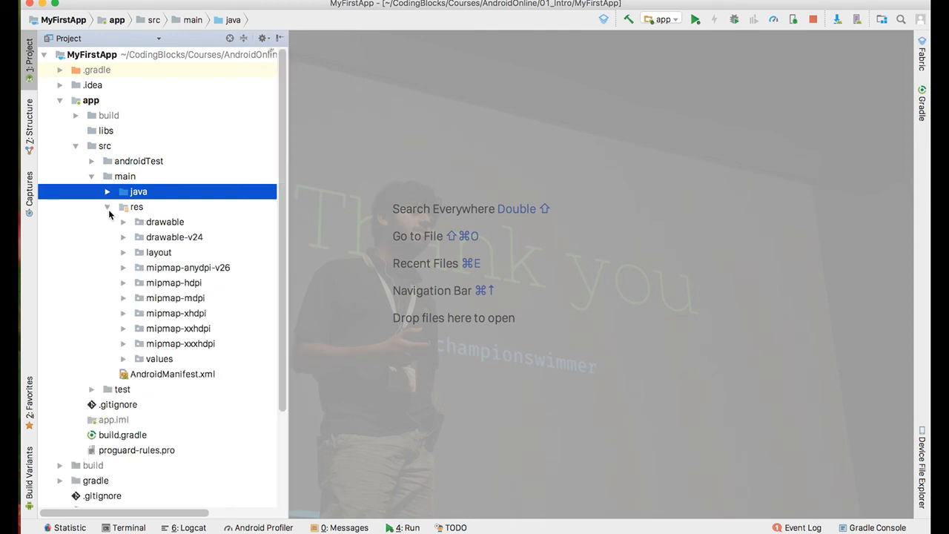
click(125, 223)
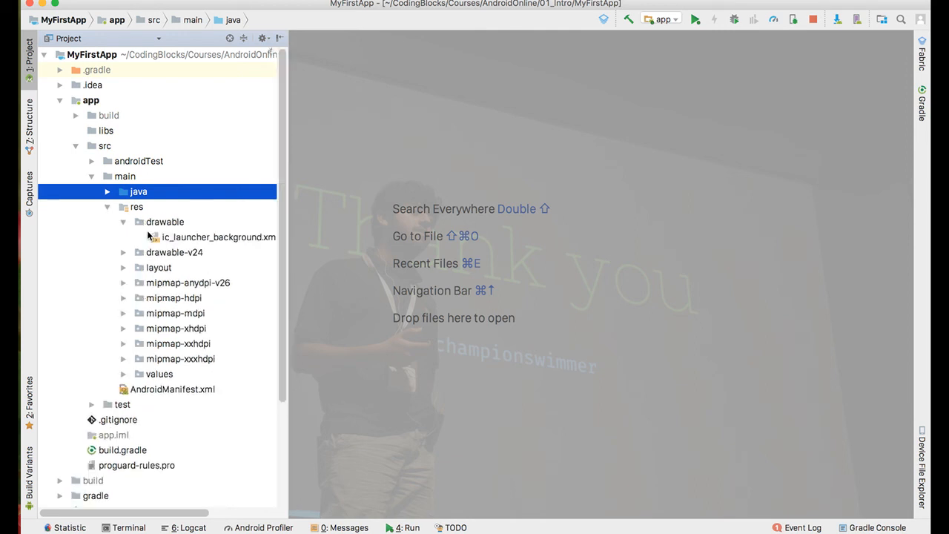
double_click(218, 237)
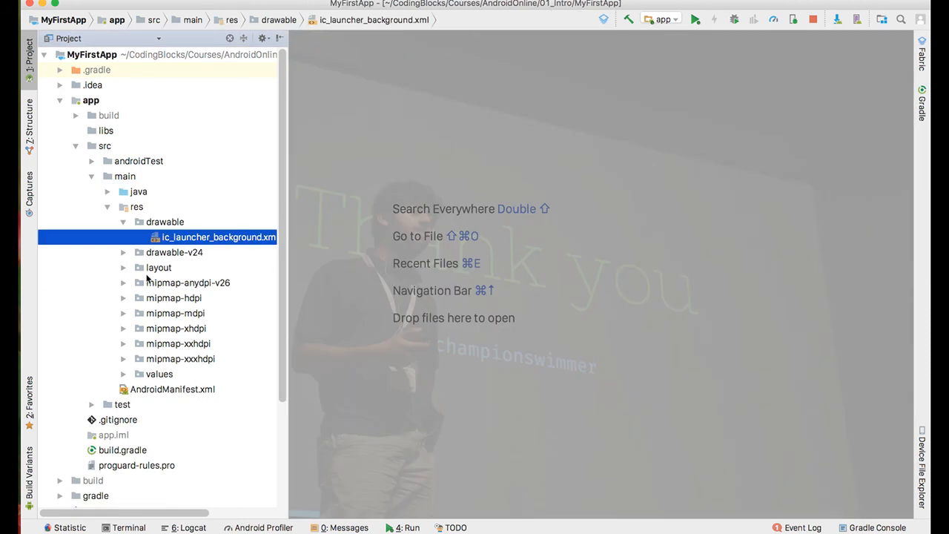
click(125, 252)
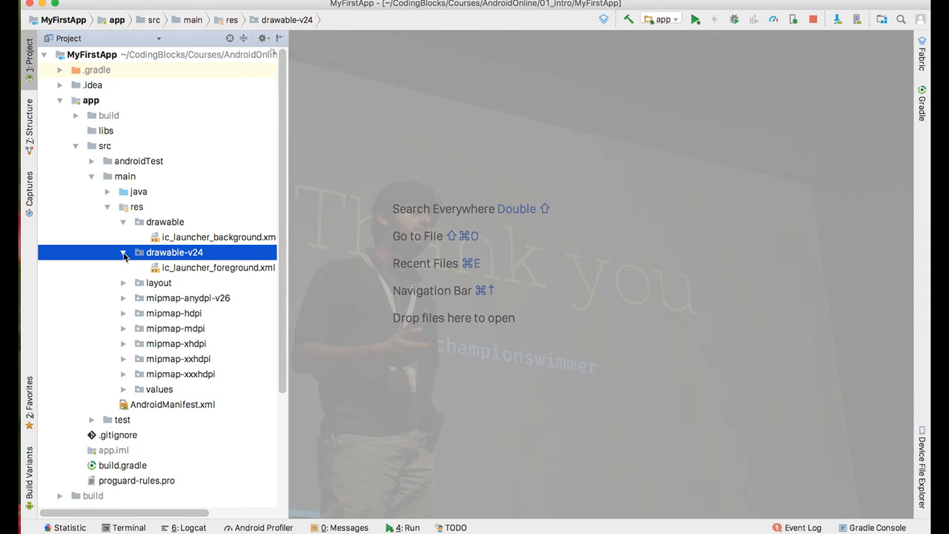
double_click(218, 267)
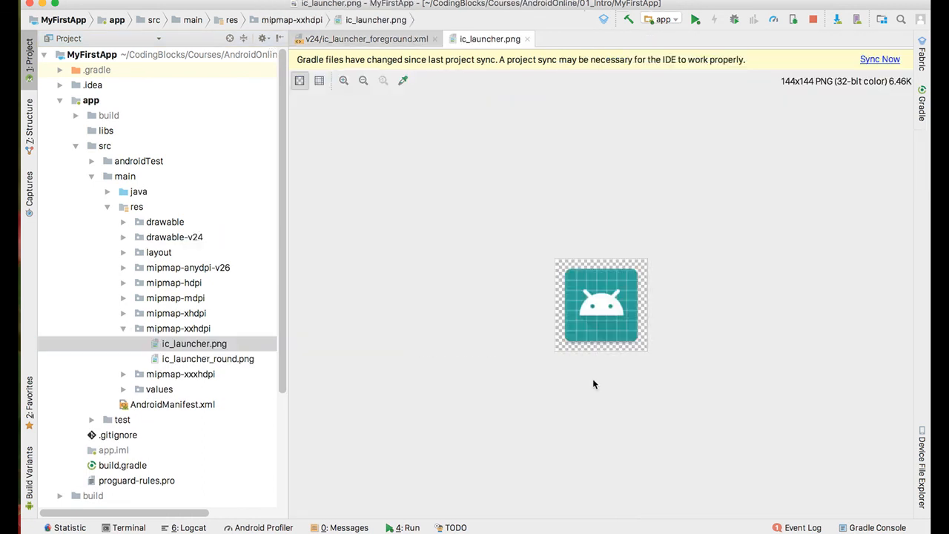
Close the icon tab on the way to previewing activity_main.xml
click(365, 38)
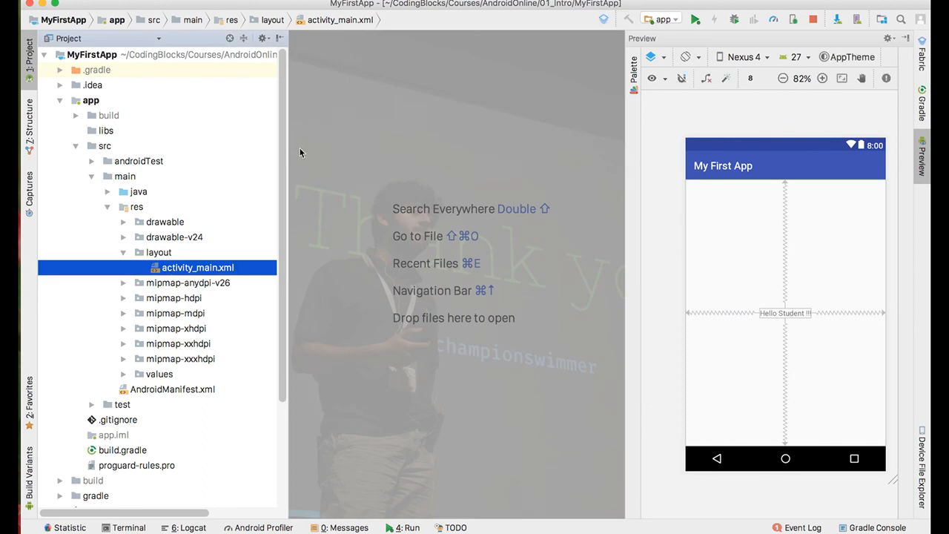
Dismiss the layout preview and collapse the res folder
click(135, 206)
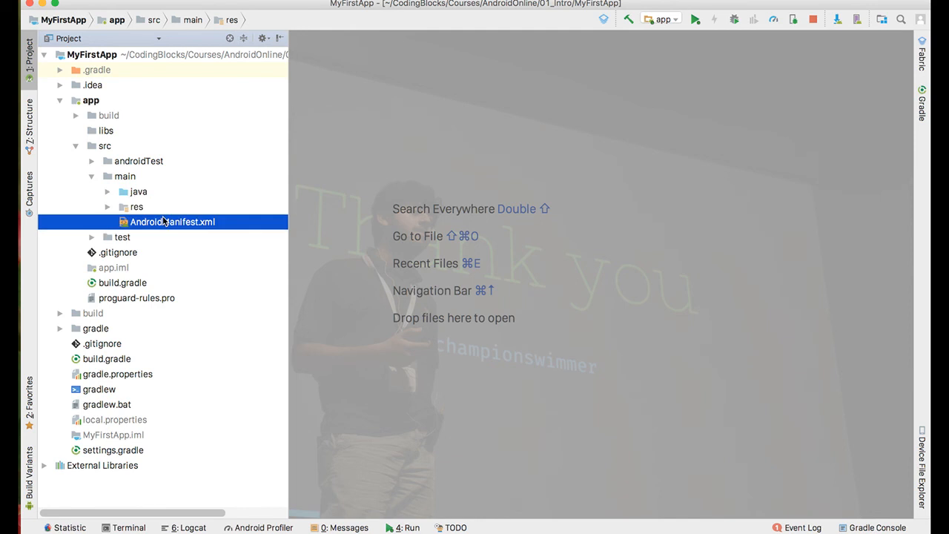
Load AndroidManifest.xml and highlight MainActivity in its activity declaration
double_click(172, 222)
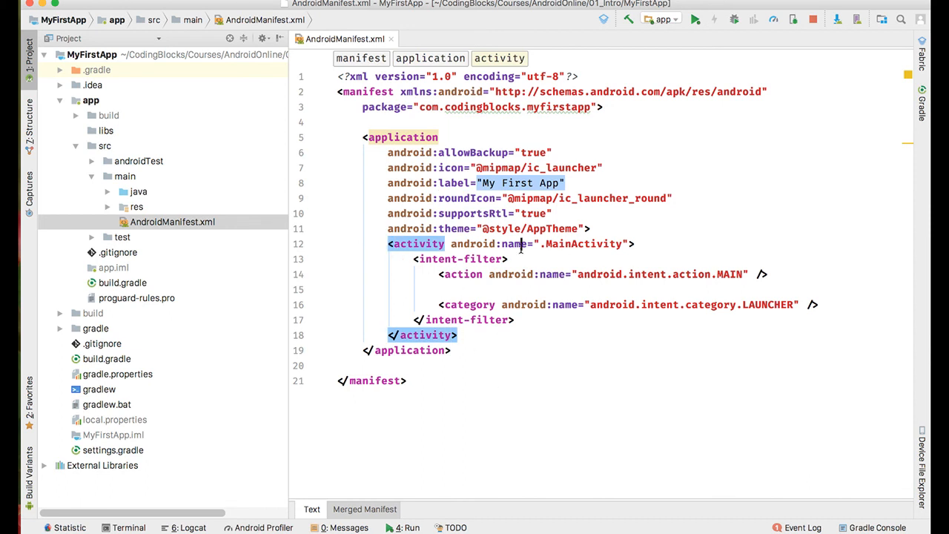
double_click(584, 243)
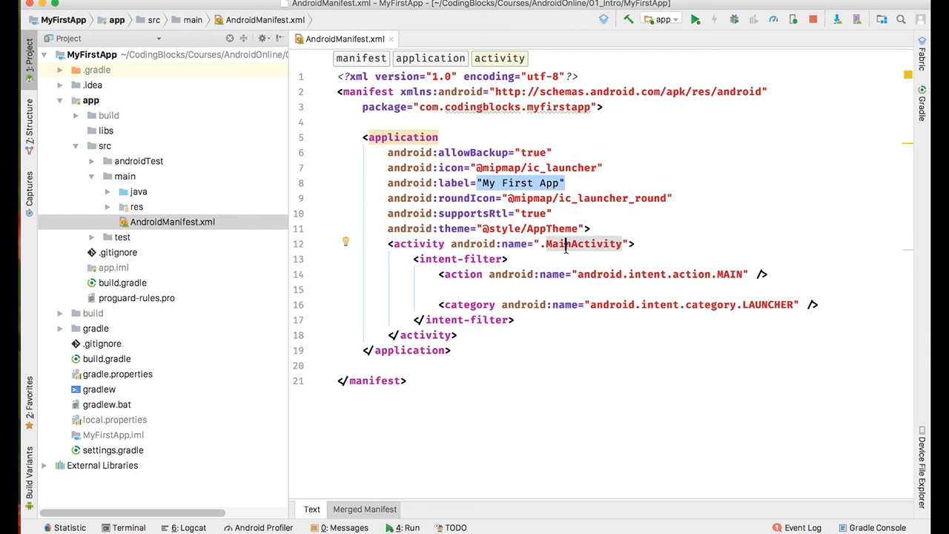